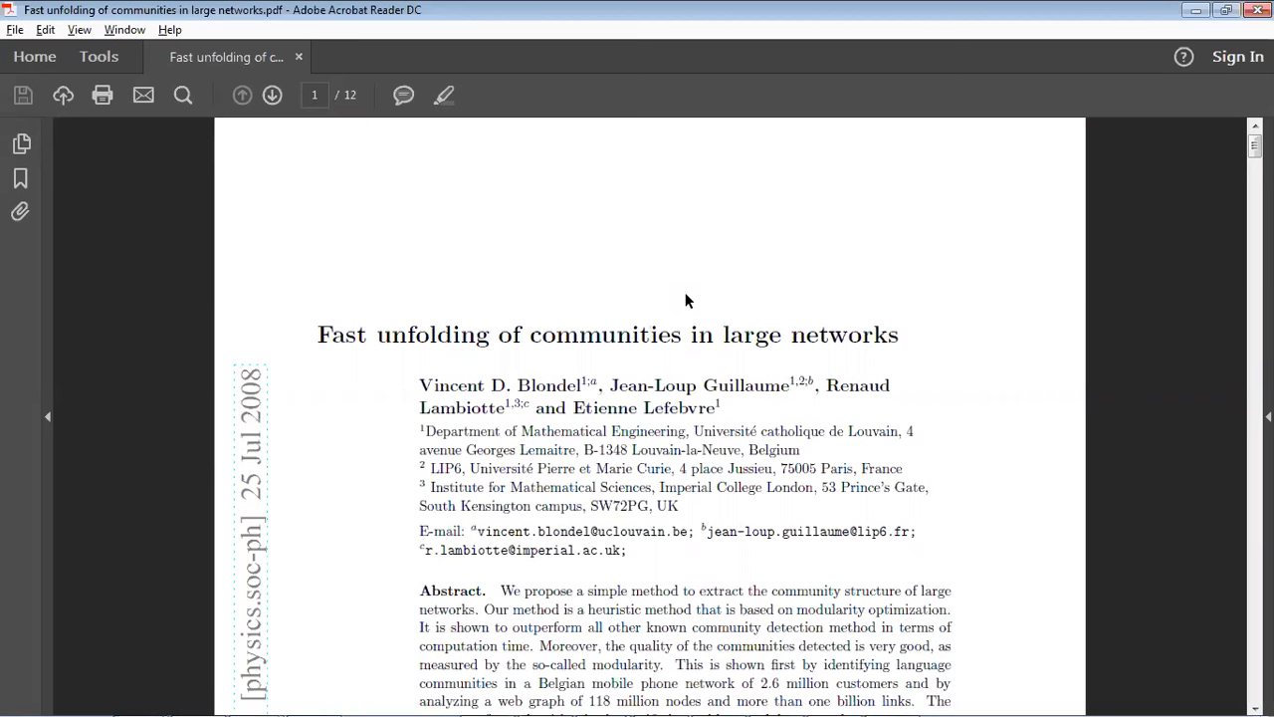
- Open the '[Louvain method]Fast unfolding of communities' page in Research papers
click(653, 335)
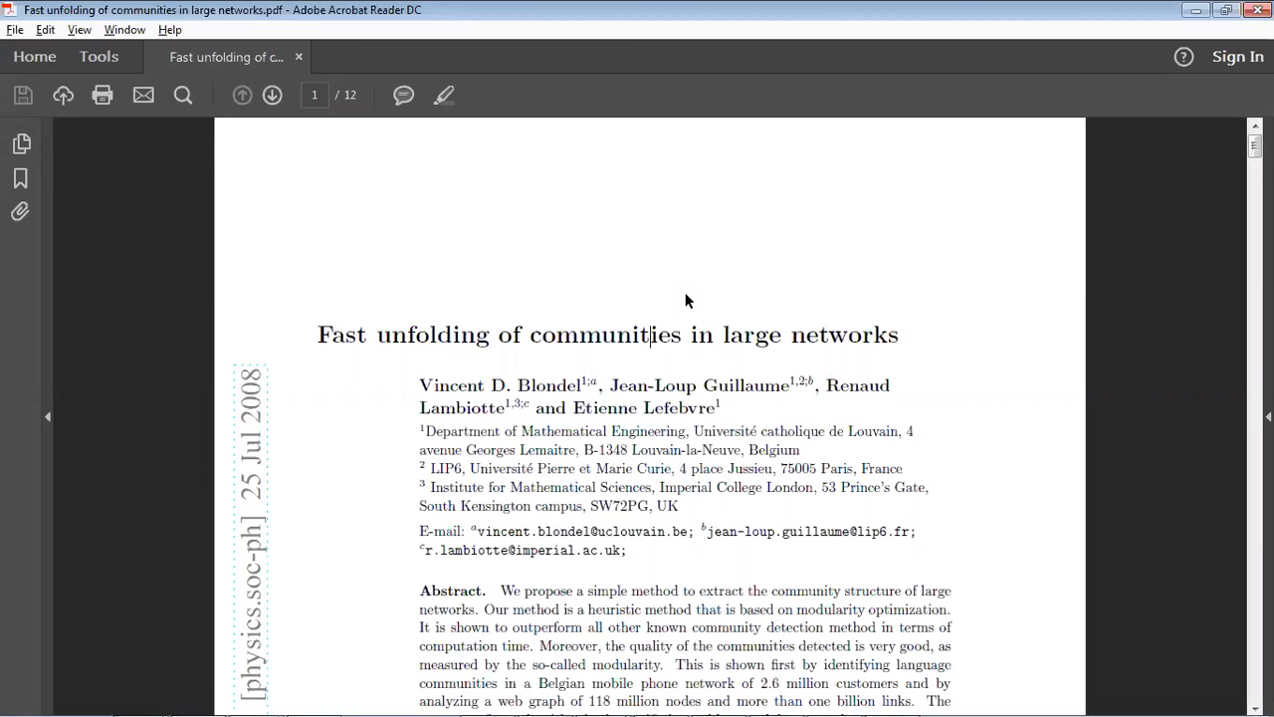
mouse_move(578, 343)
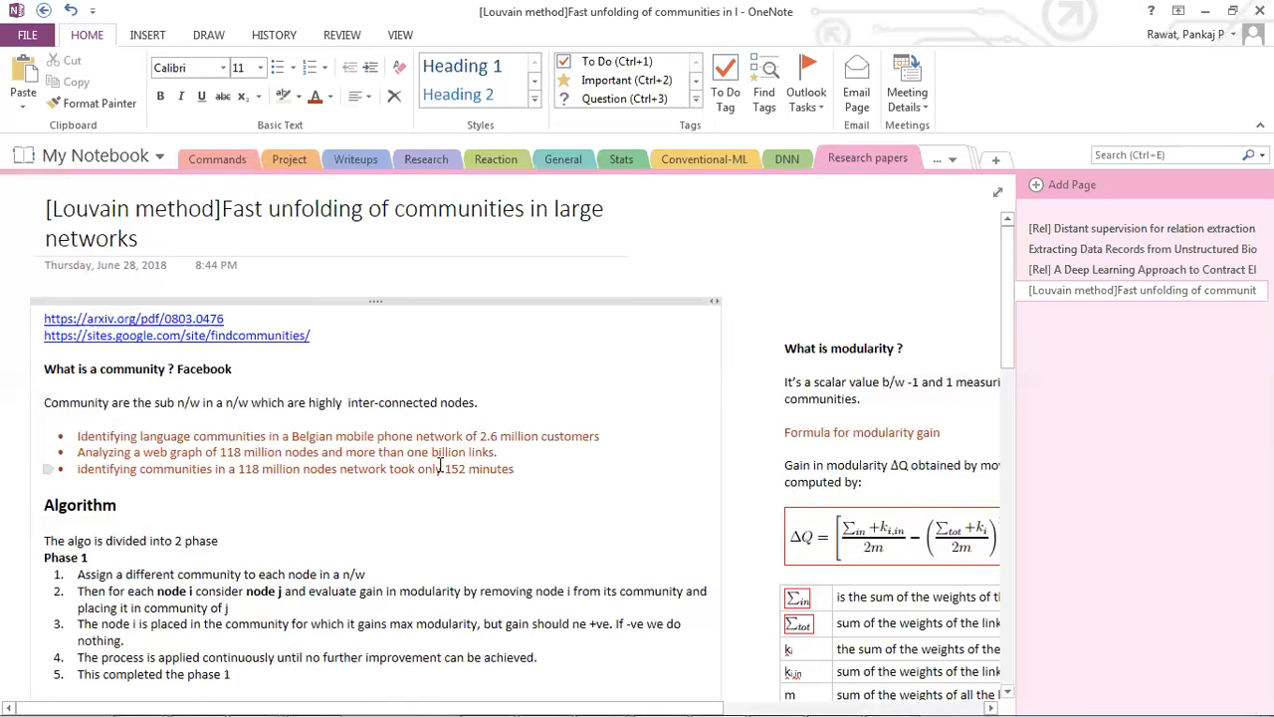
click(224, 318)
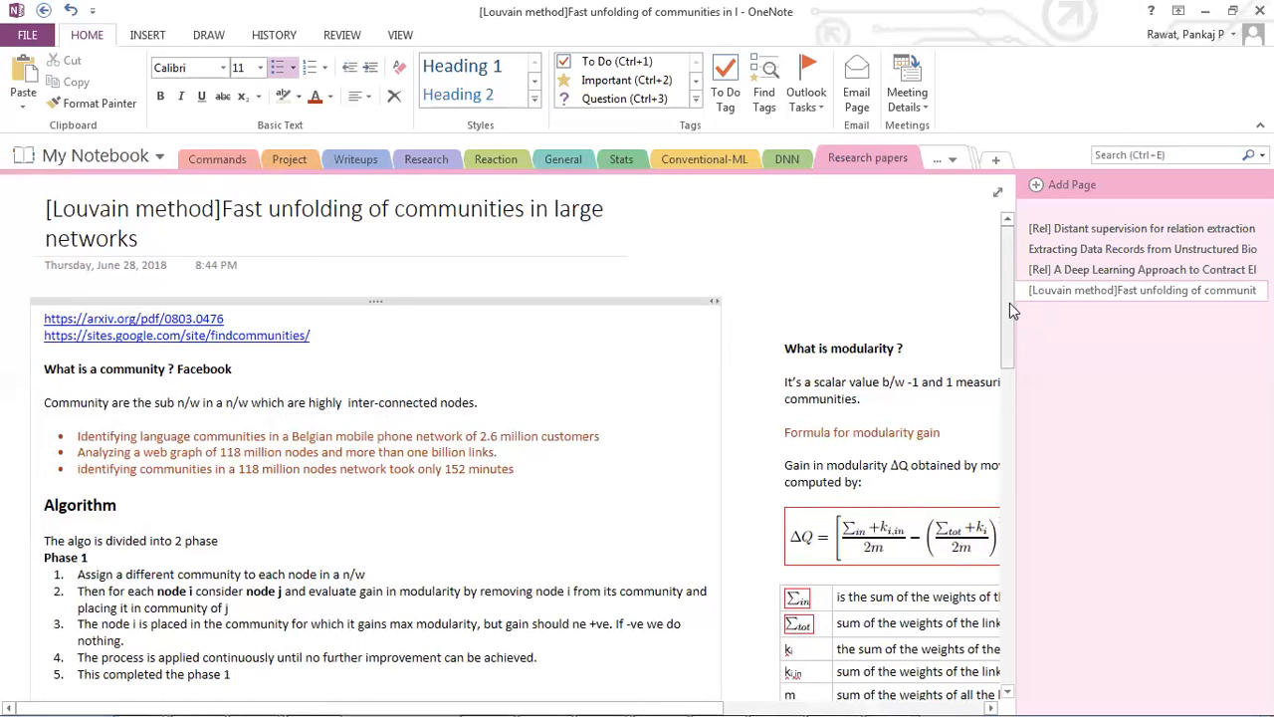
click(244, 469)
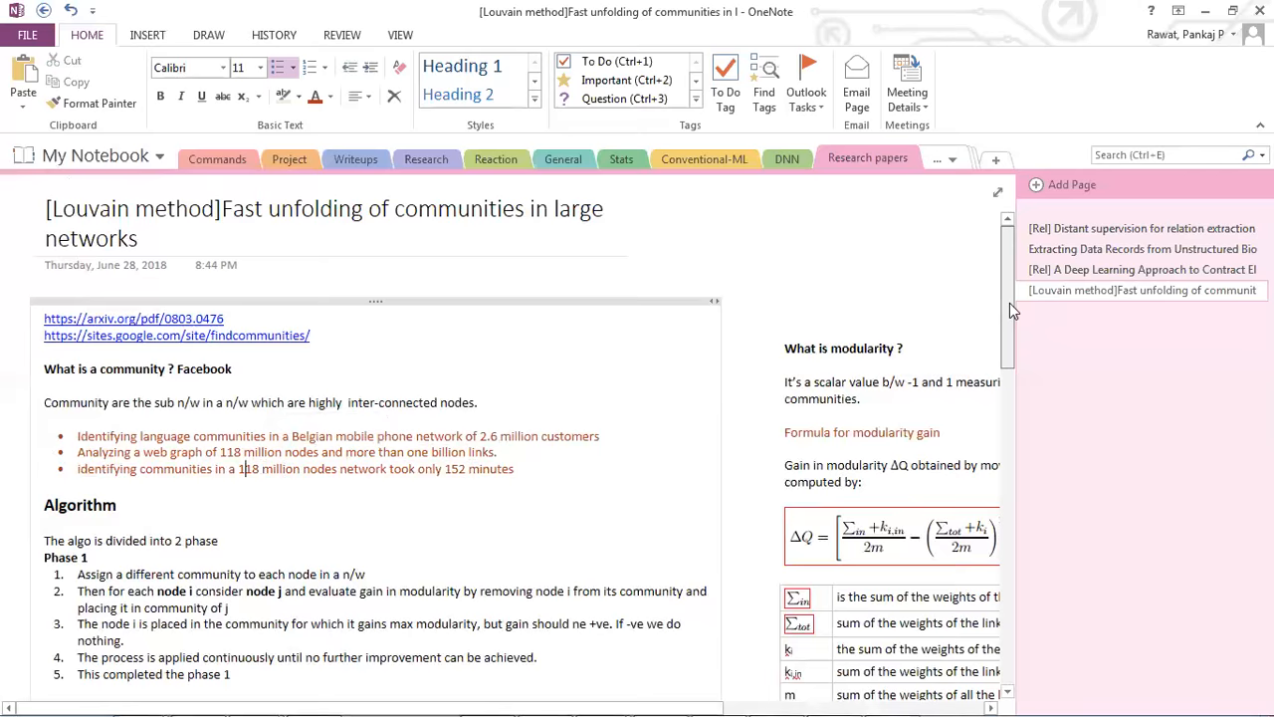
click(133, 317)
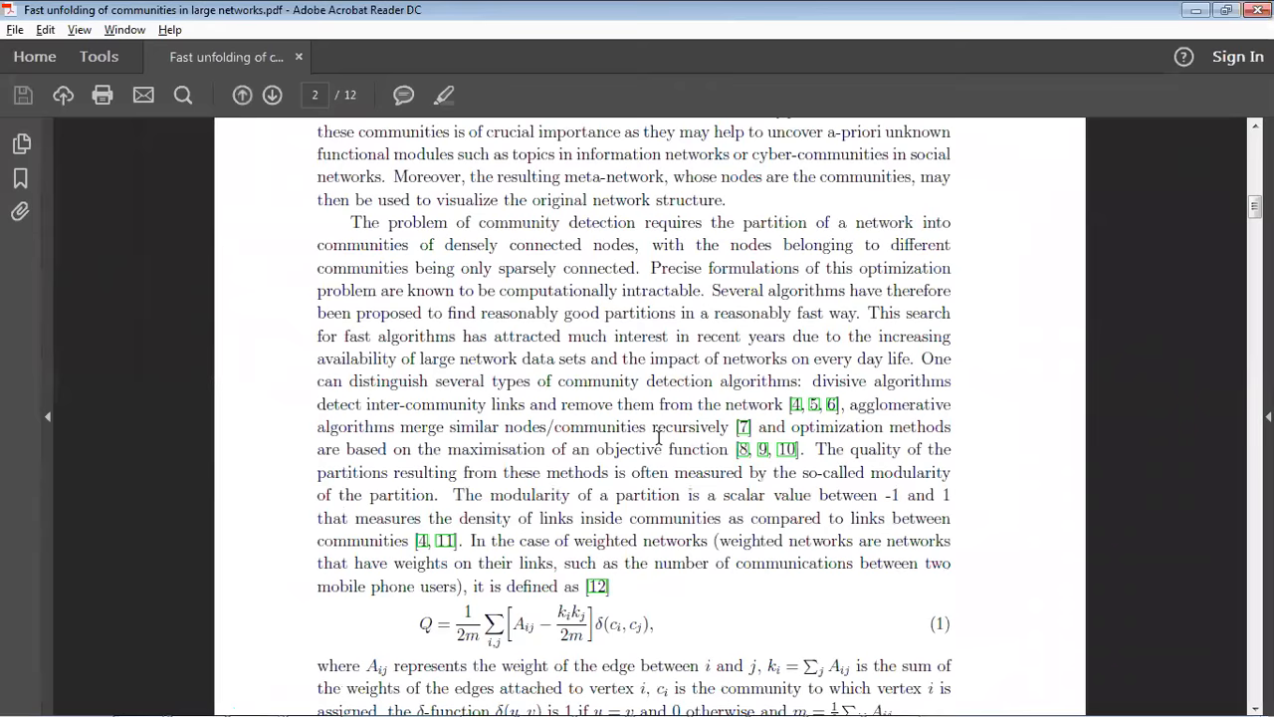
- Scroll page 2 of the paper down to modularity equation (1)
scroll(down, 3)
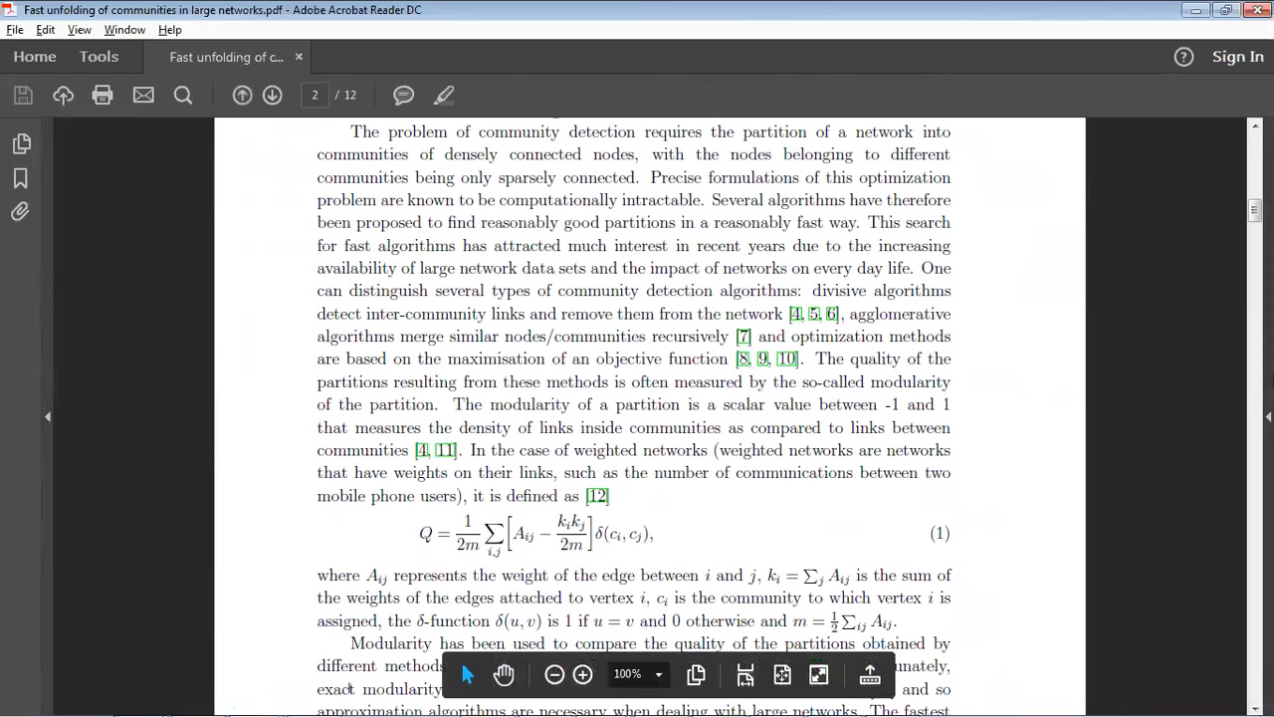
scroll(down, 3)
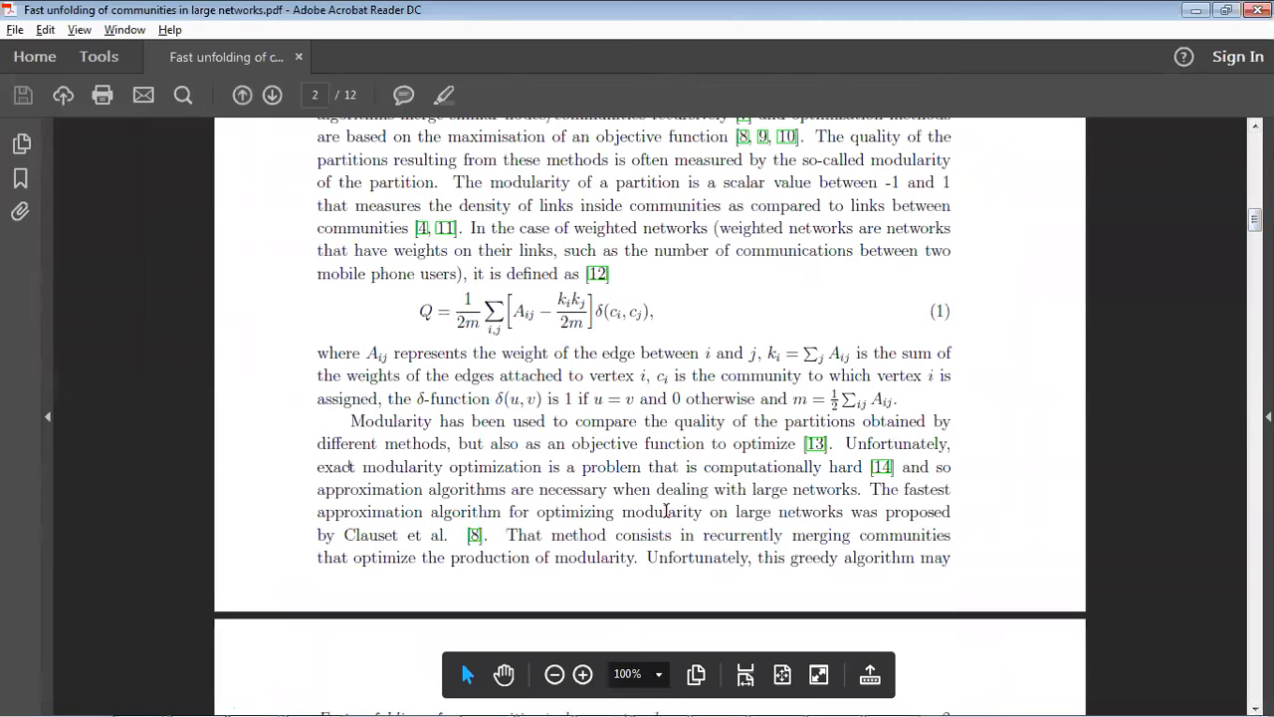
mouse_move(529, 321)
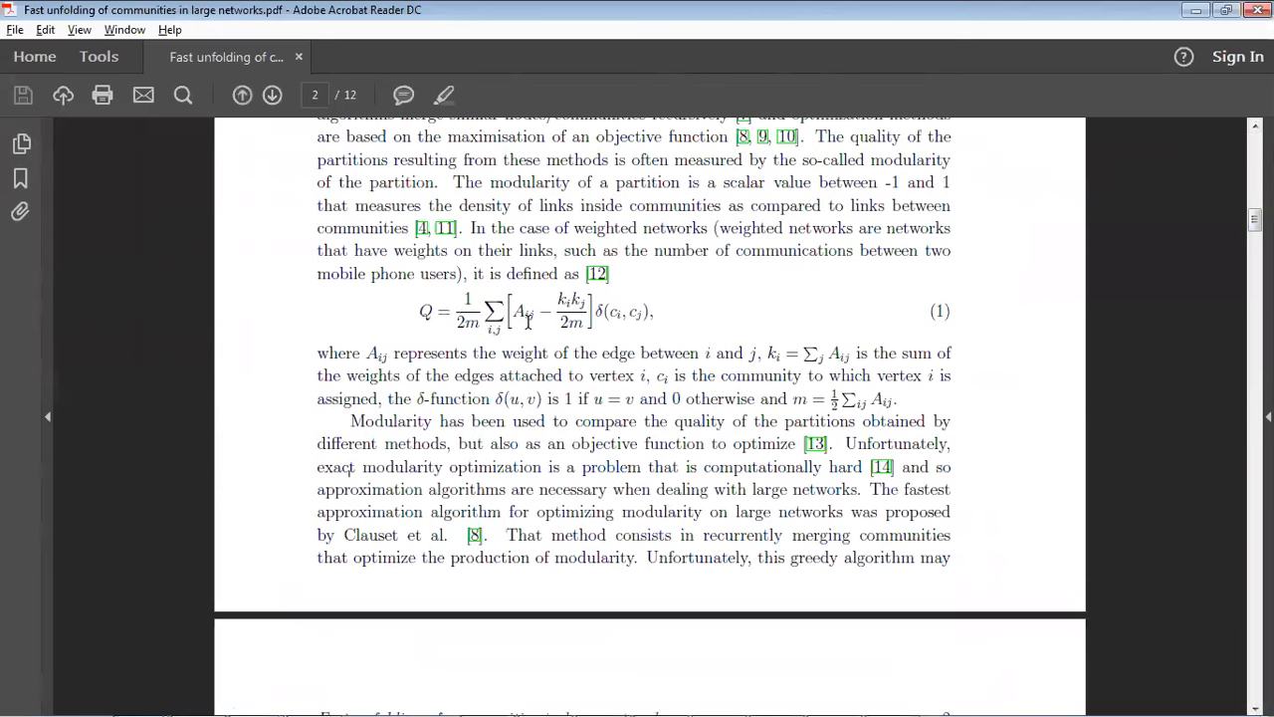
mouse_move(729, 361)
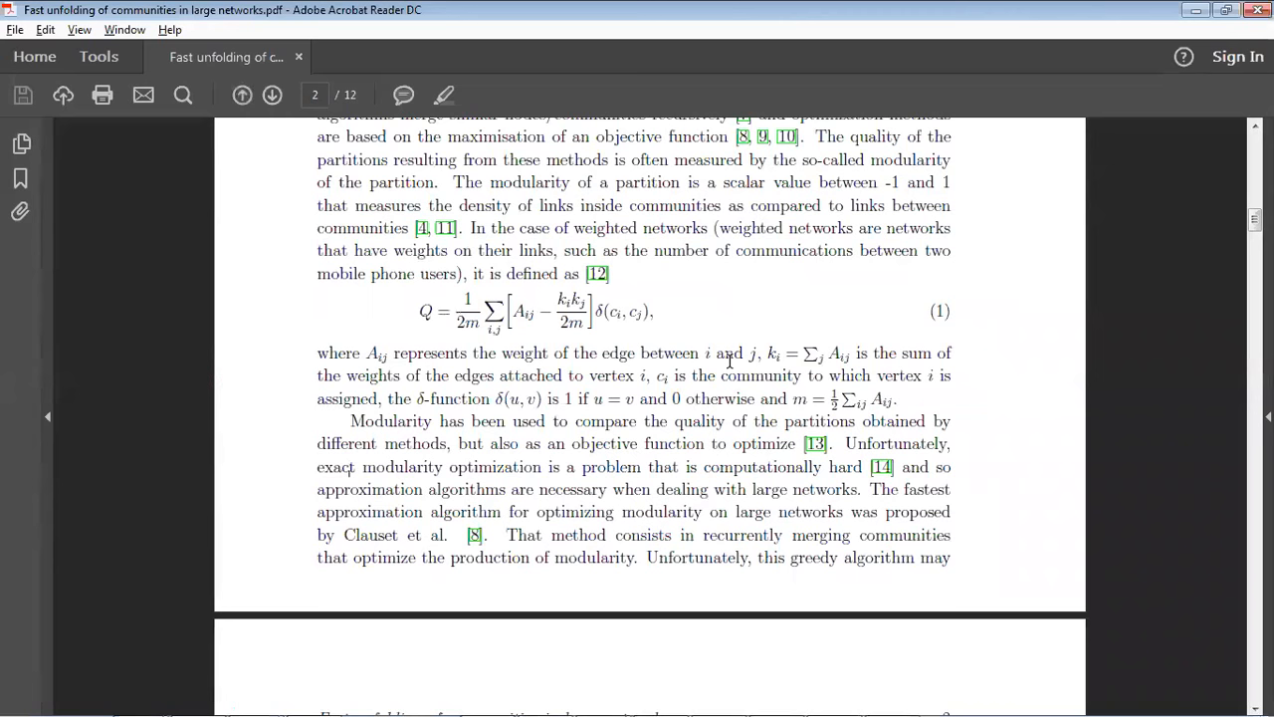
mouse_move(1163, 223)
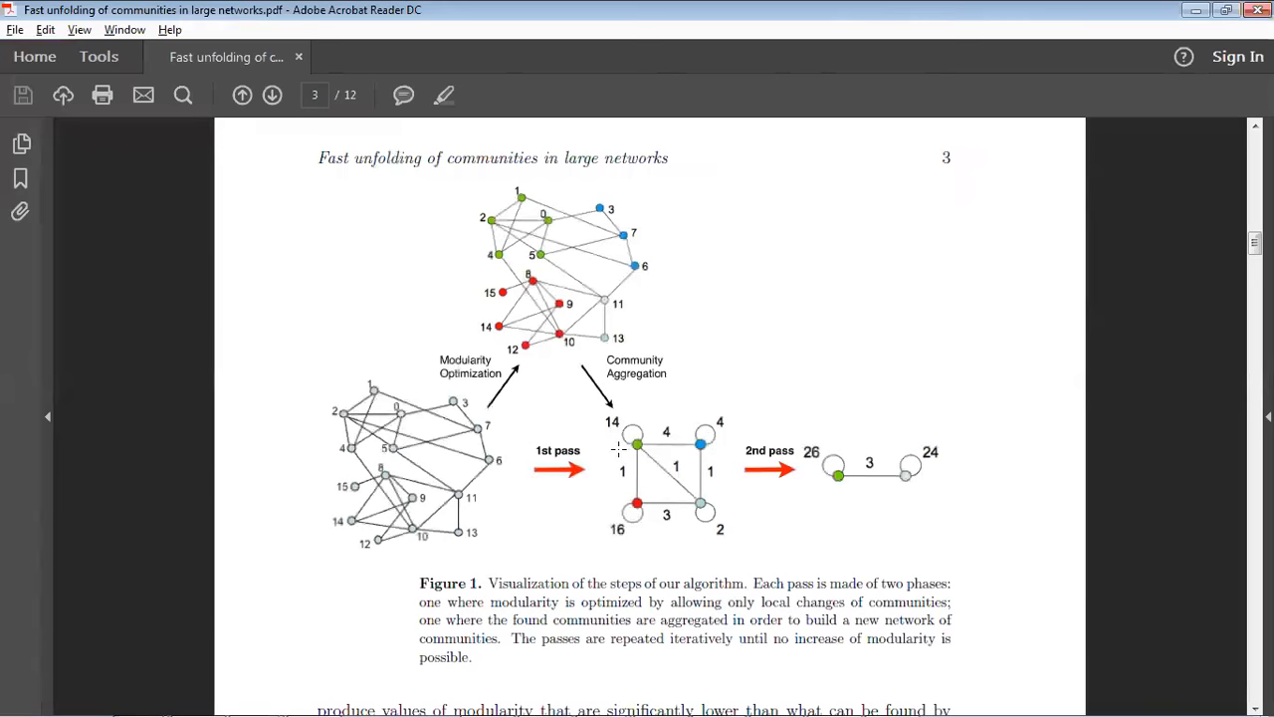
mouse_move(690, 357)
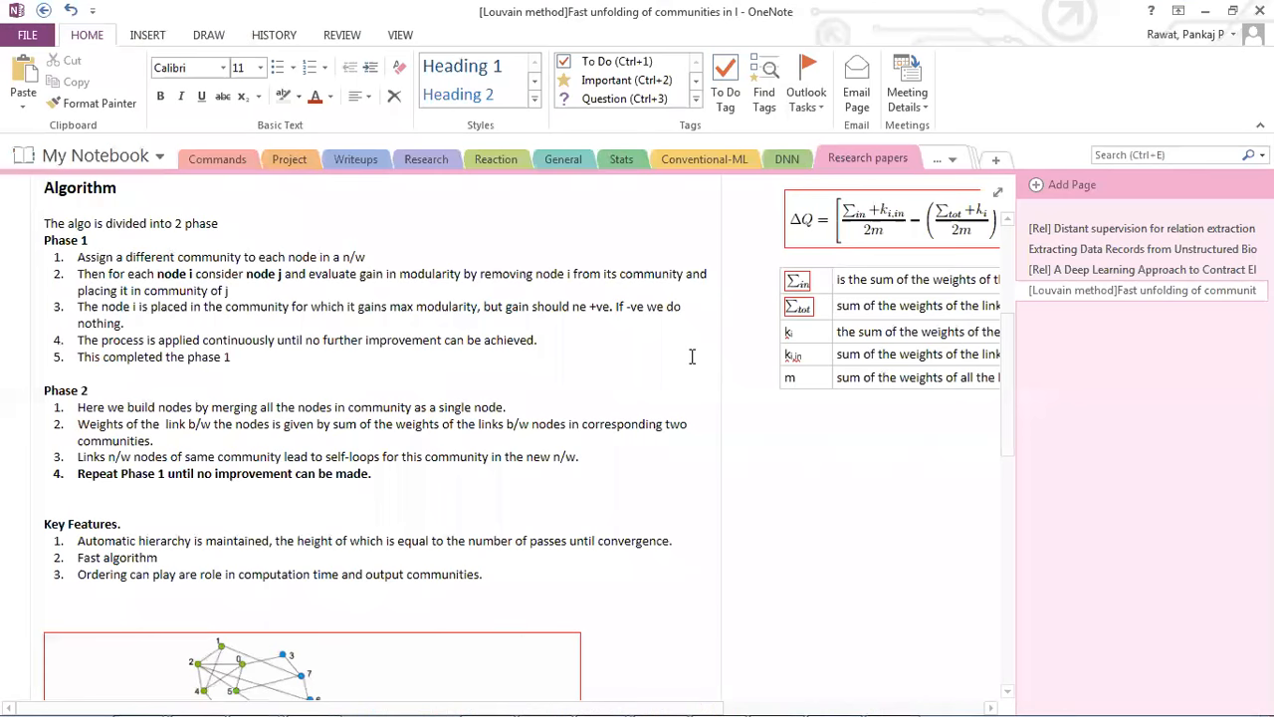
- Scroll the Louvain page past Key Features to the red-and-green network images
scroll(down, 3)
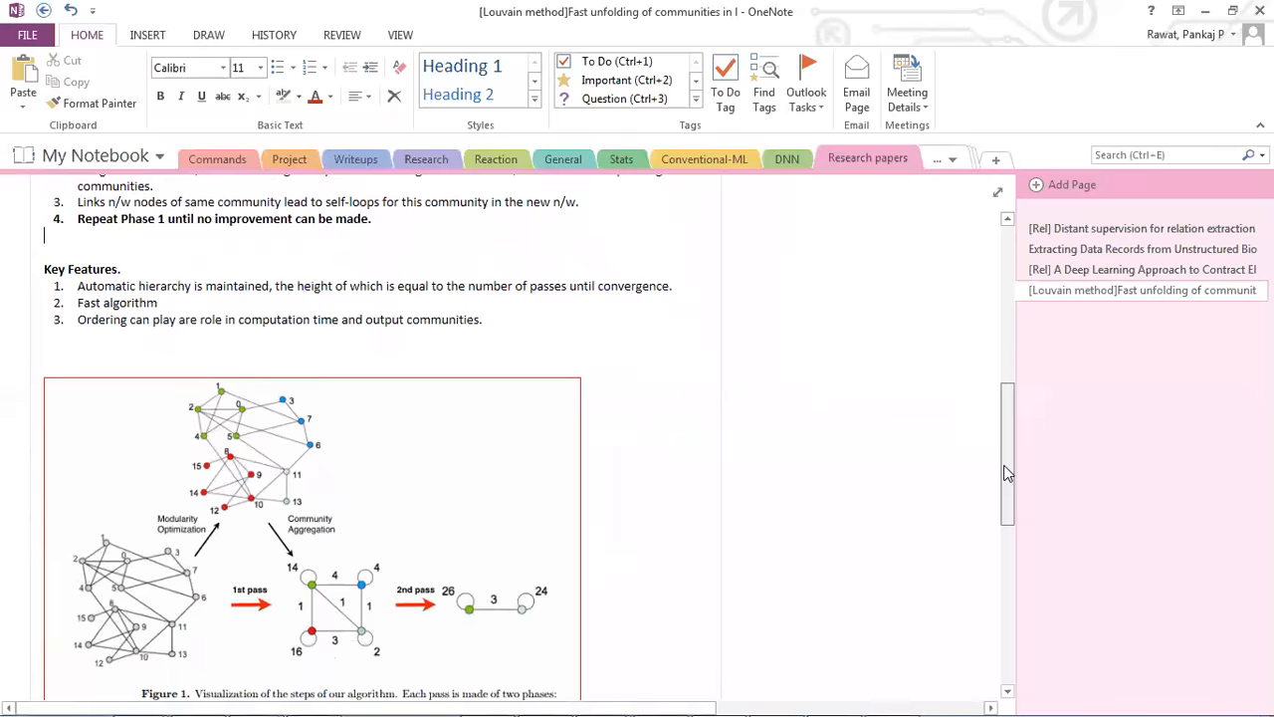
scroll(down, 3)
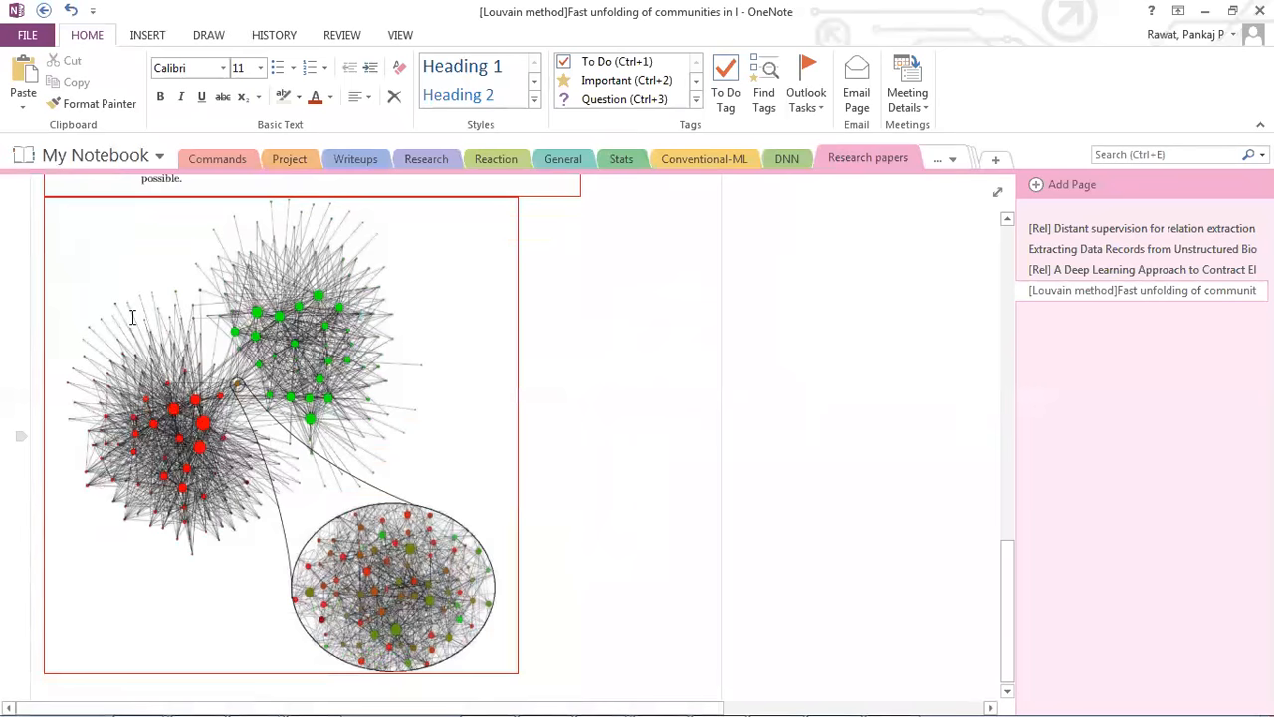
mouse_move(232, 387)
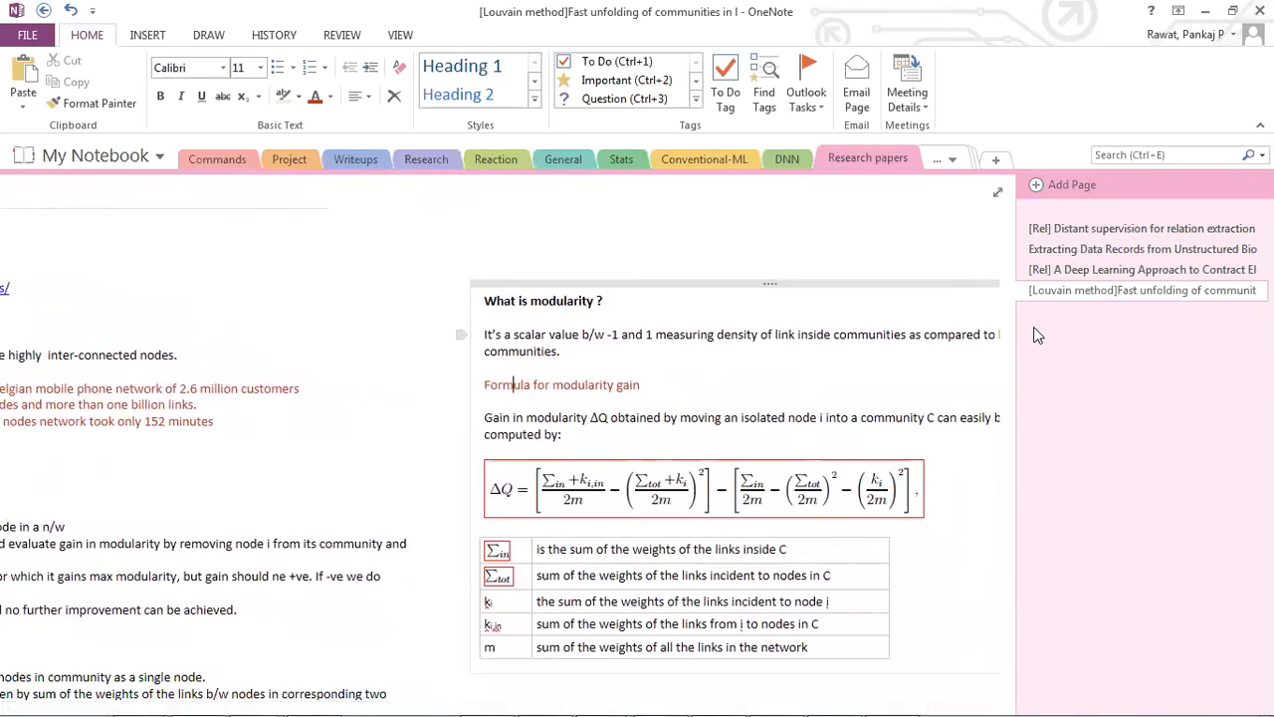
- Scroll down to the 'What is modularity?' ΔQ formula table
scroll(down, 3)
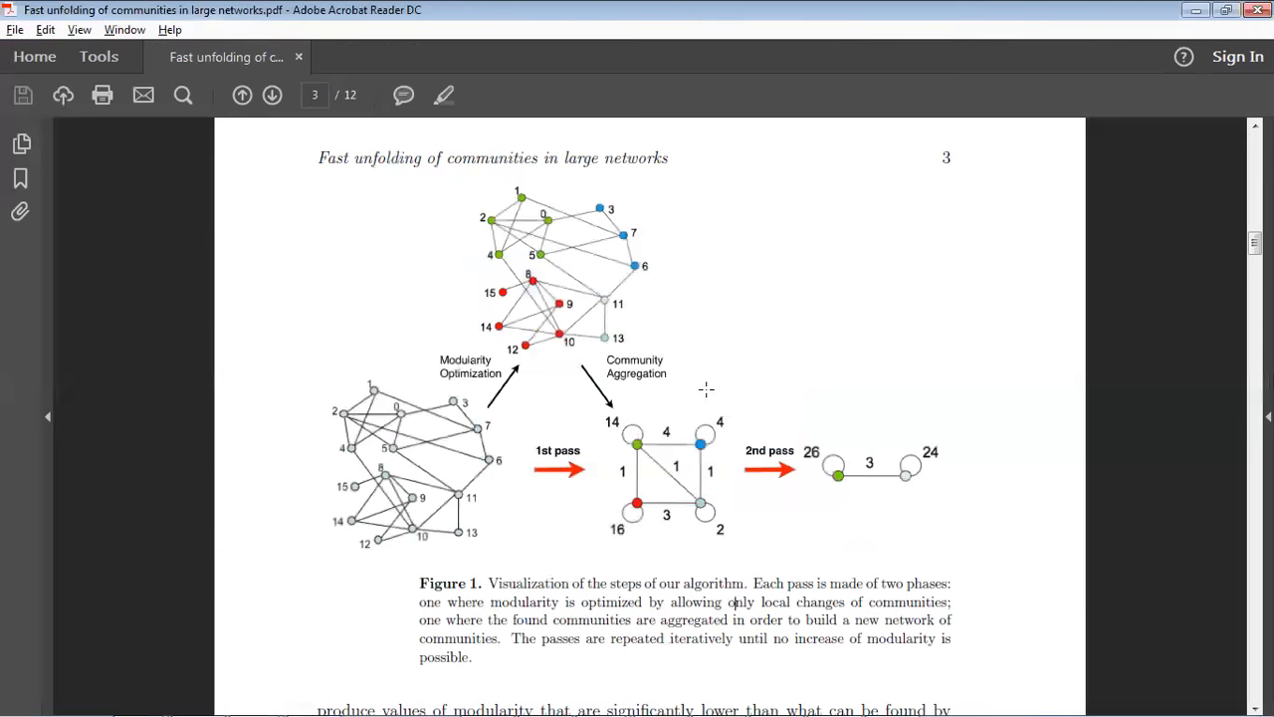
mouse_move(381, 433)
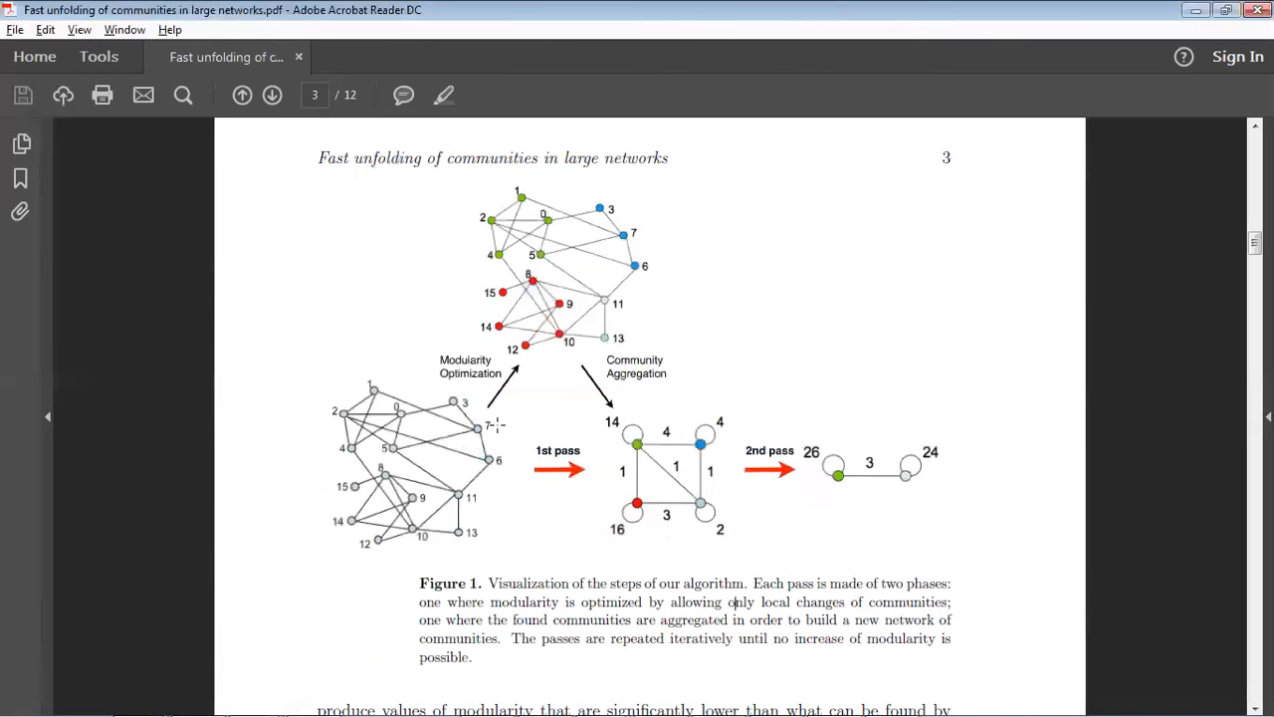
mouse_move(634, 433)
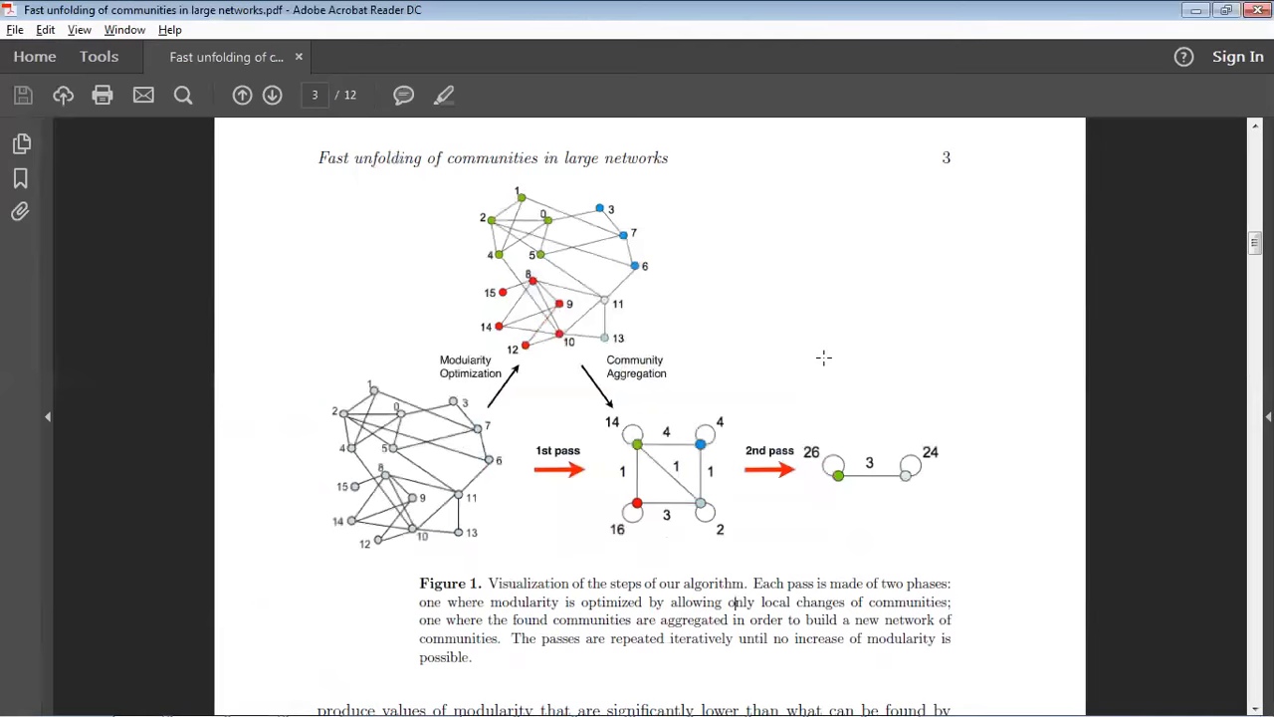
- Scroll the PDF at page 1, keeping the title and abstract in view
scroll(down, 3)
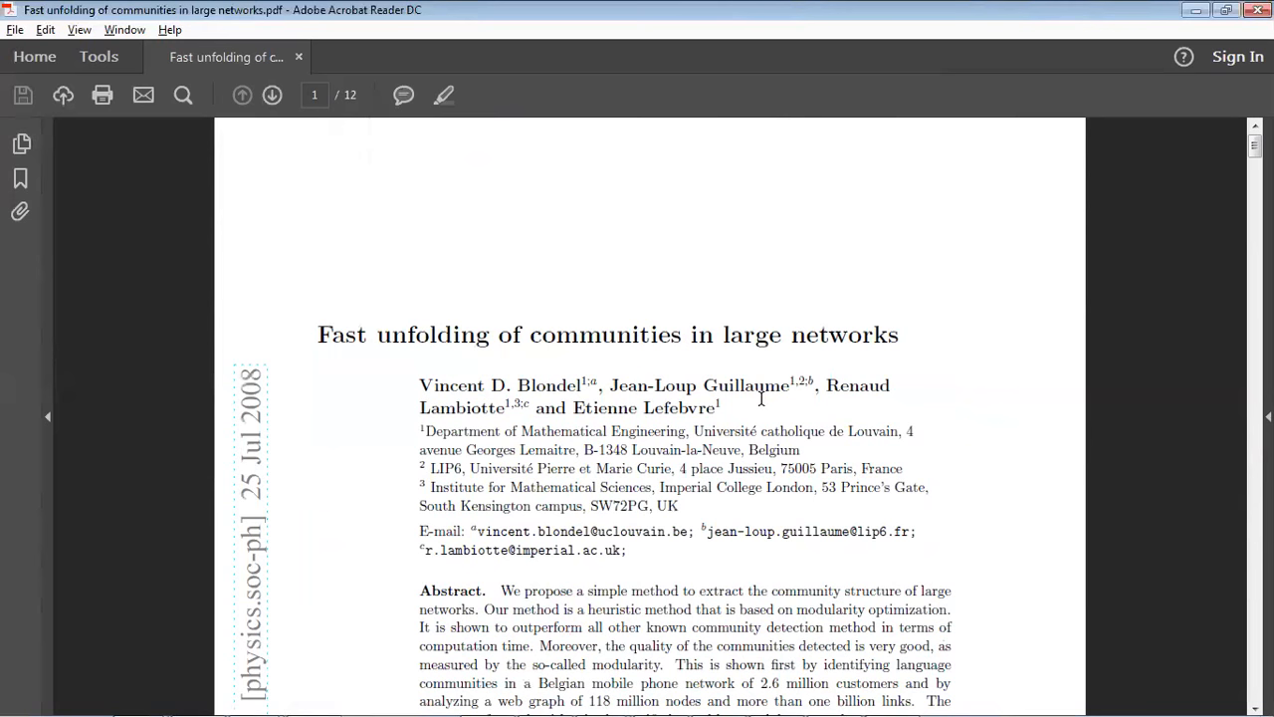
mouse_move(601, 184)
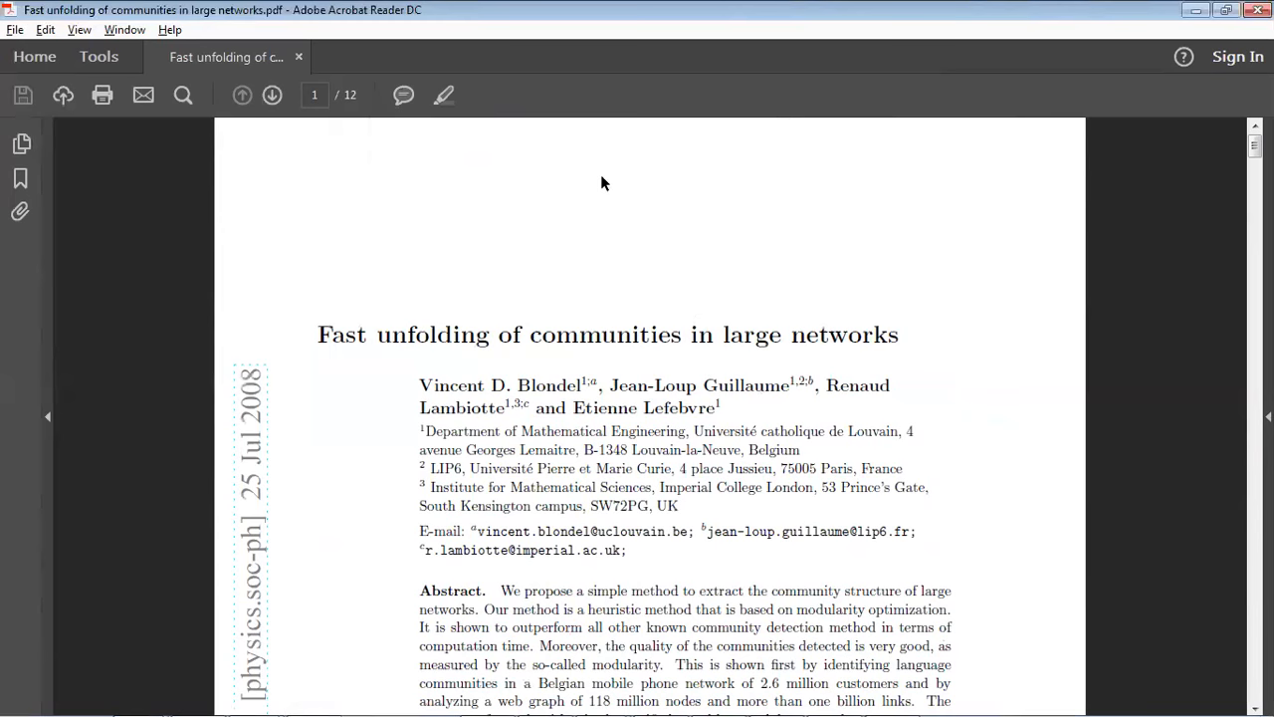